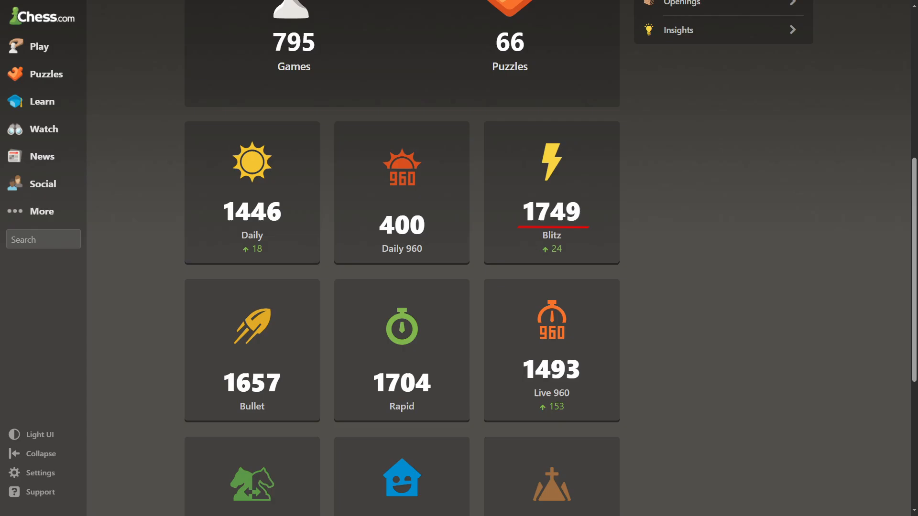
Scroll the Stats page to the 1749 Blitz rating and open the opponent's profile
{"action": "scroll", "scroll_direction": "down", "scroll_amount": 3}
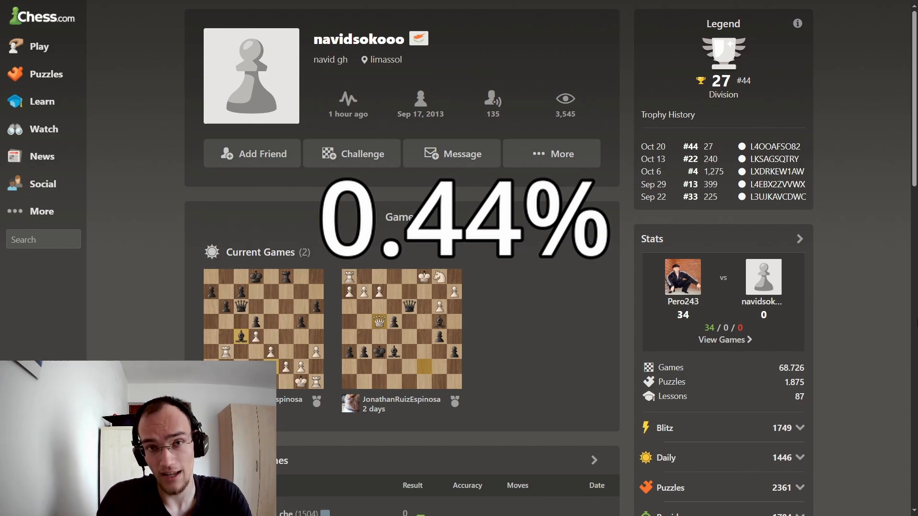
{"action": "left_click", "coordinate": [462, 153]}
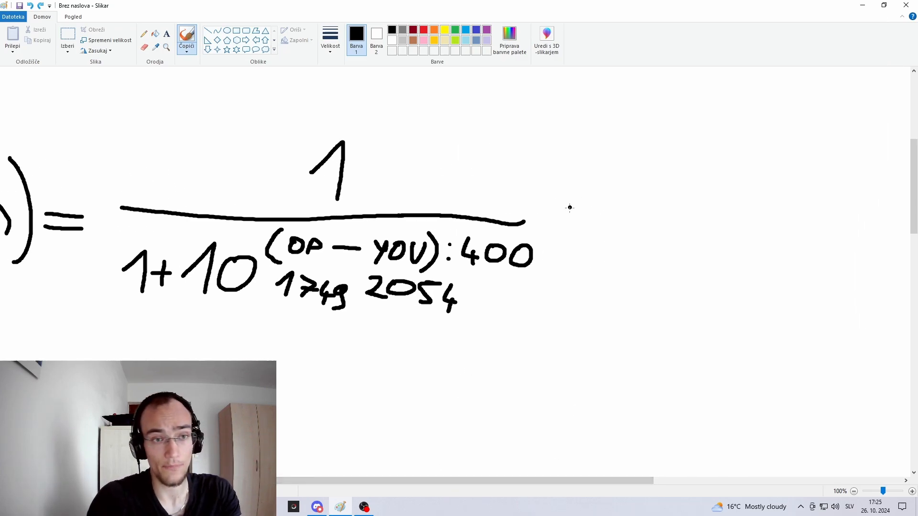
Handwrite '= 0,852673' after the fraction and mark it below as roughly 85%
{"action": "left_click_drag", "start_coordinate": [565, 211], "coordinate": [609, 221]}
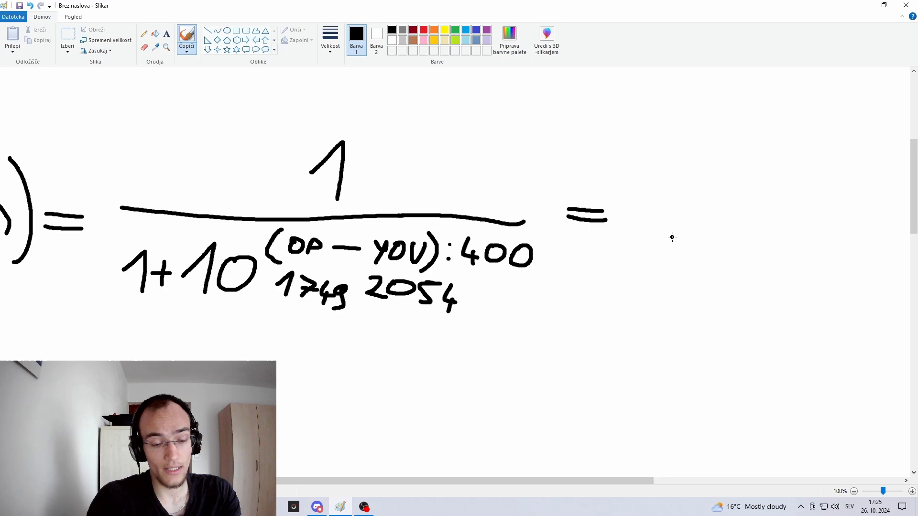
{"action": "left_click_drag", "start_coordinate": [673, 199], "coordinate": [691, 240]}
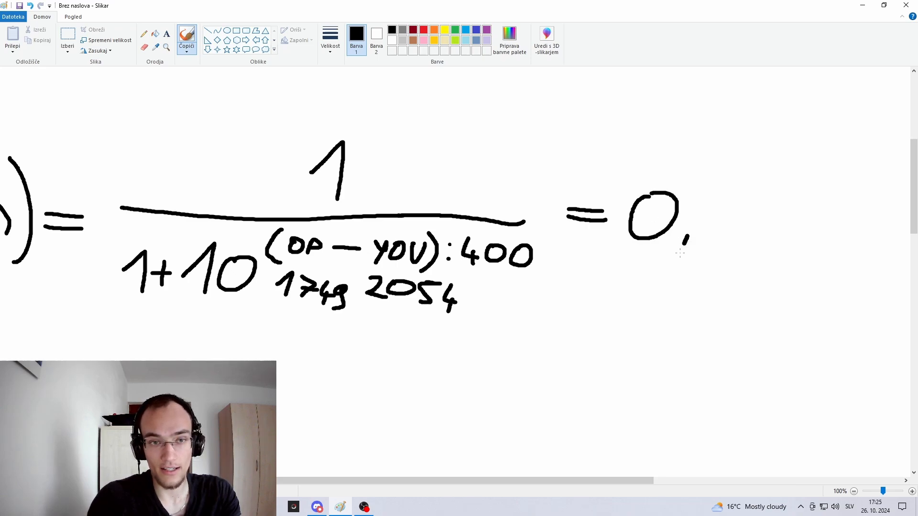
{"action": "left_click_drag", "start_coordinate": [679, 245], "coordinate": [773, 217]}
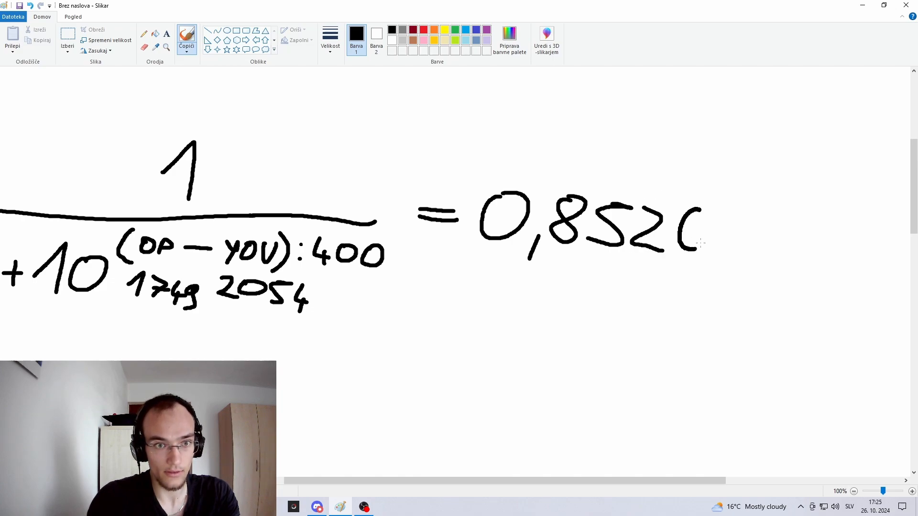
{"action": "left_click_drag", "start_coordinate": [684, 210], "coordinate": [784, 246]}
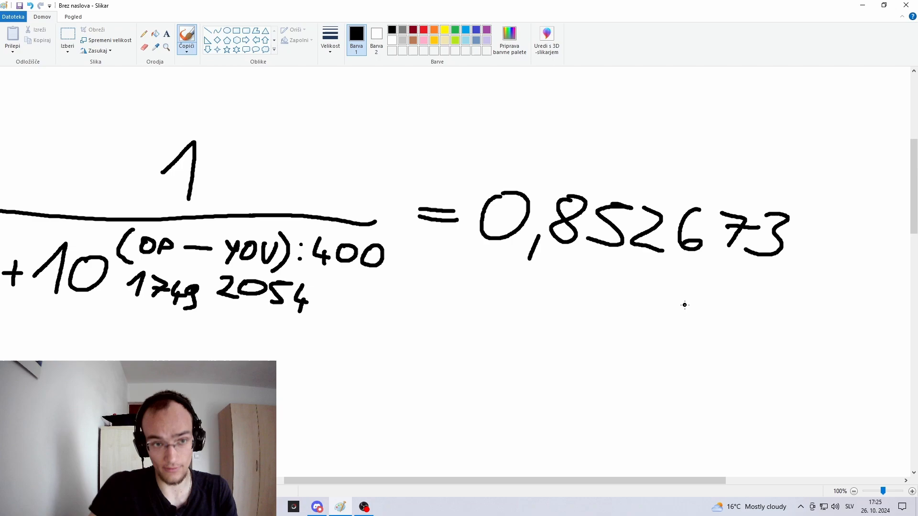
{"action": "left_click_drag", "start_coordinate": [565, 281], "coordinate": [597, 319]}
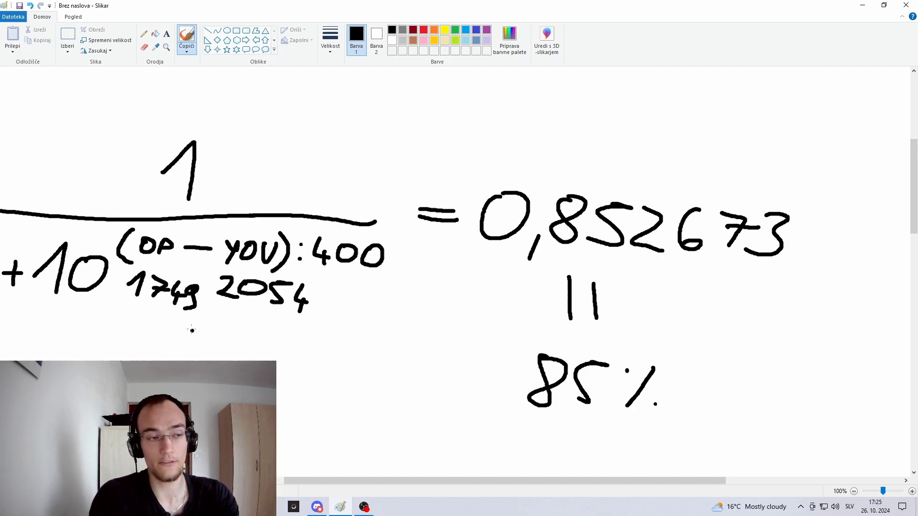
Handwrite the rating difference 305 beneath 1749 and 2054, then view the whole formula
{"action": "left_click_drag", "start_coordinate": [190, 328], "coordinate": [245, 348]}
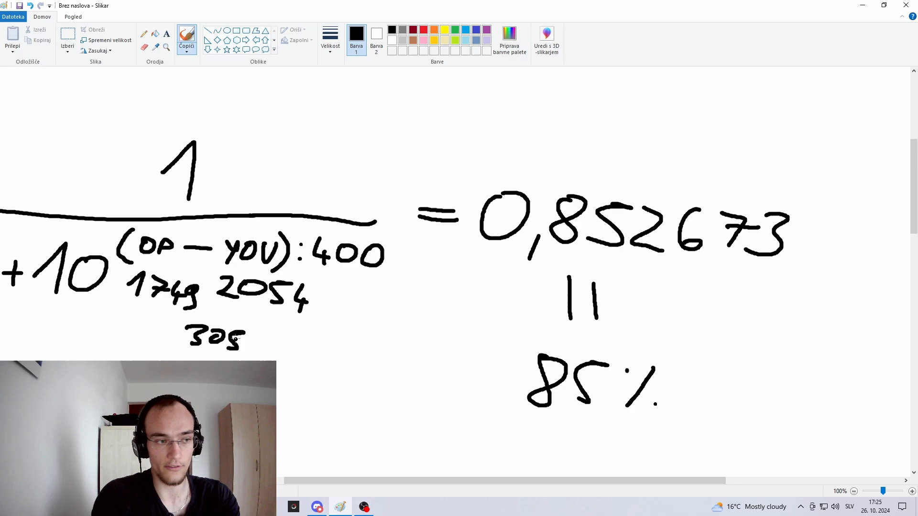
{"action": "scroll", "scroll_direction": "right", "scroll_amount": 3}
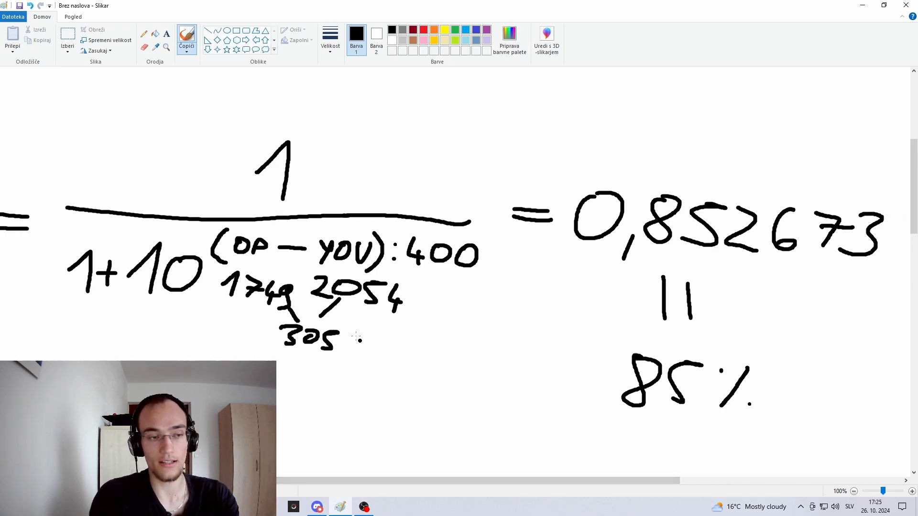
{"action": "mouse_move", "coordinate": [557, 436]}
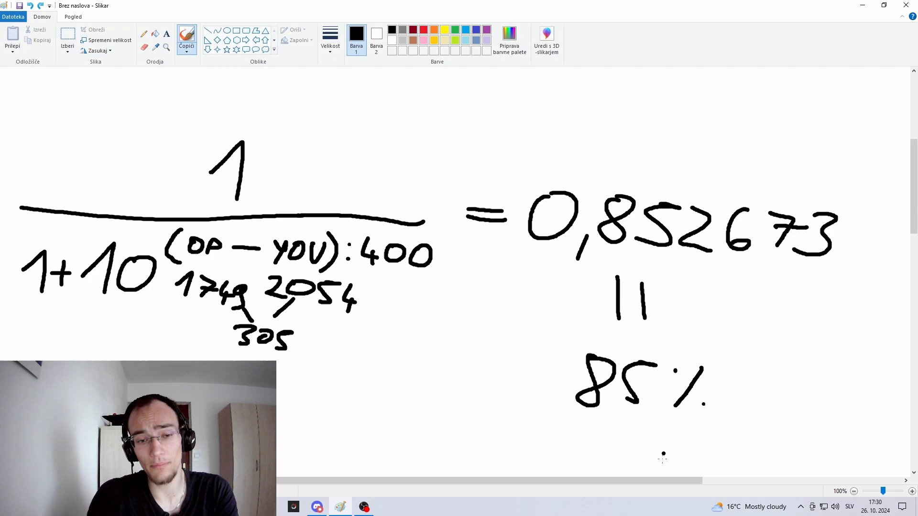
{"action": "scroll", "scroll_direction": "right", "scroll_amount": 3}
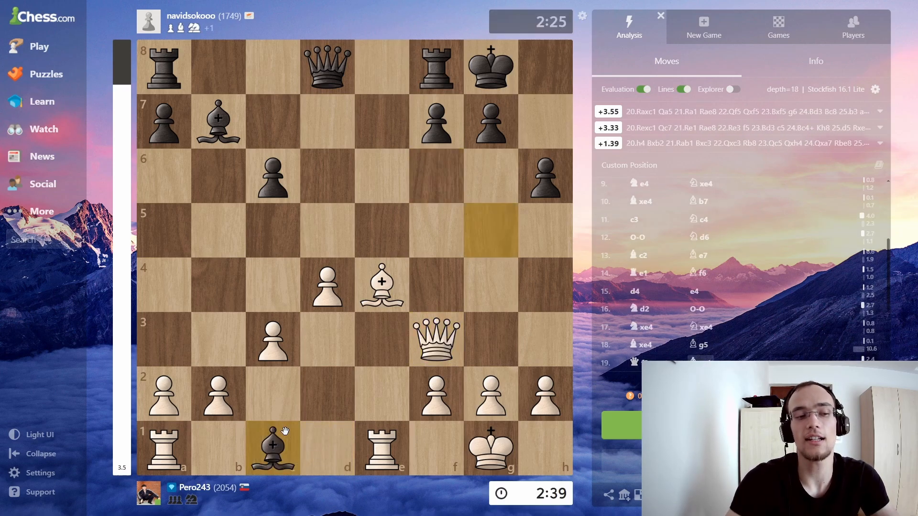
Step back to Black's bishop on g5 and f6, then forward to White's 21 Bxc6
{"action": "left_click_drag", "start_coordinate": [271, 449], "coordinate": [490, 232]}
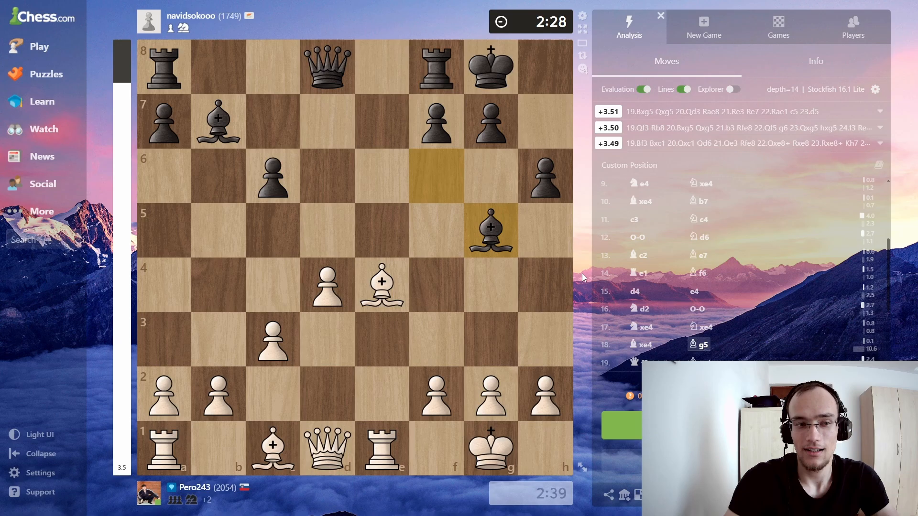
{"action": "left_click_drag", "start_coordinate": [489, 228], "coordinate": [435, 176]}
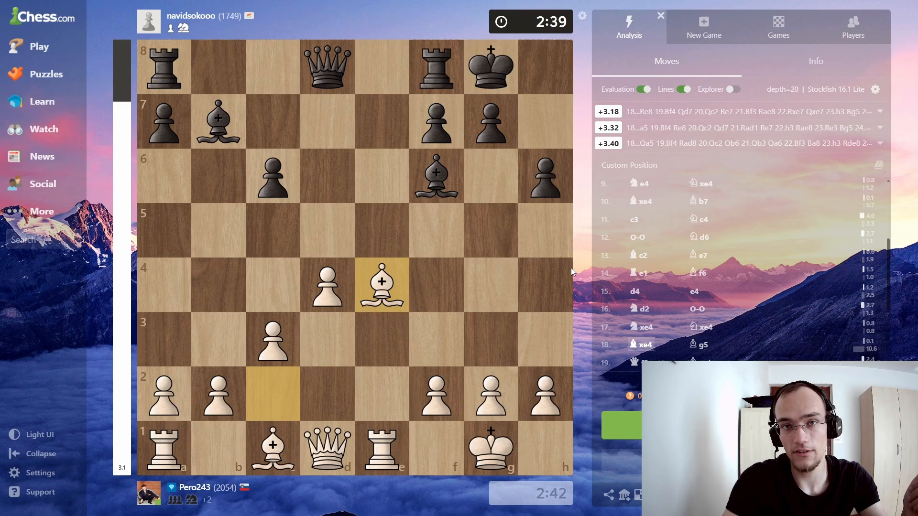
{"action": "left_click_drag", "start_coordinate": [436, 177], "coordinate": [490, 232]}
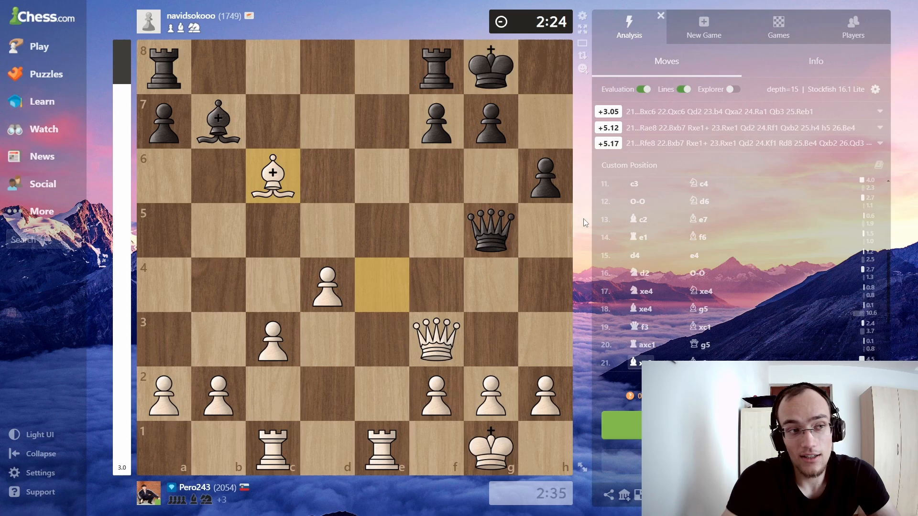
Step through Bc8, Bxa8 and Bg4 to the final position with White's bishop on e8
{"action": "left_click_drag", "start_coordinate": [272, 176], "coordinate": [380, 287]}
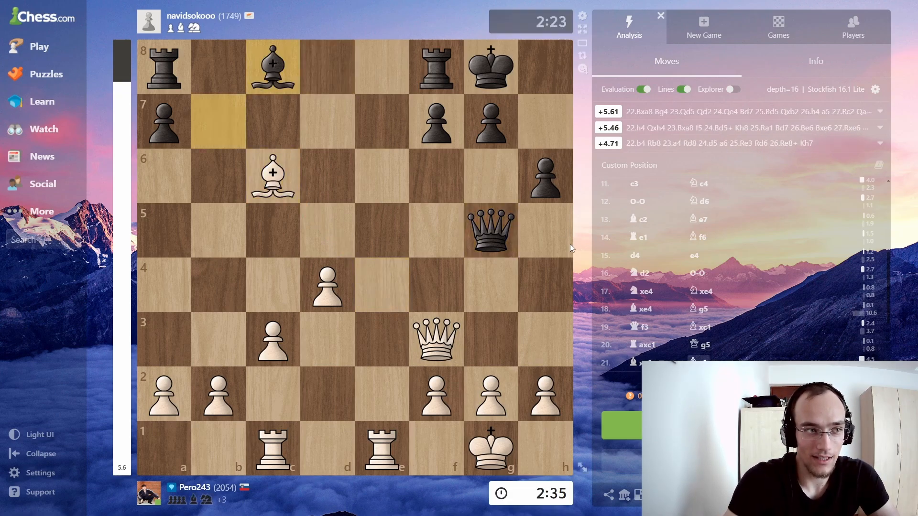
{"action": "left_click_drag", "start_coordinate": [271, 66], "coordinate": [217, 121]}
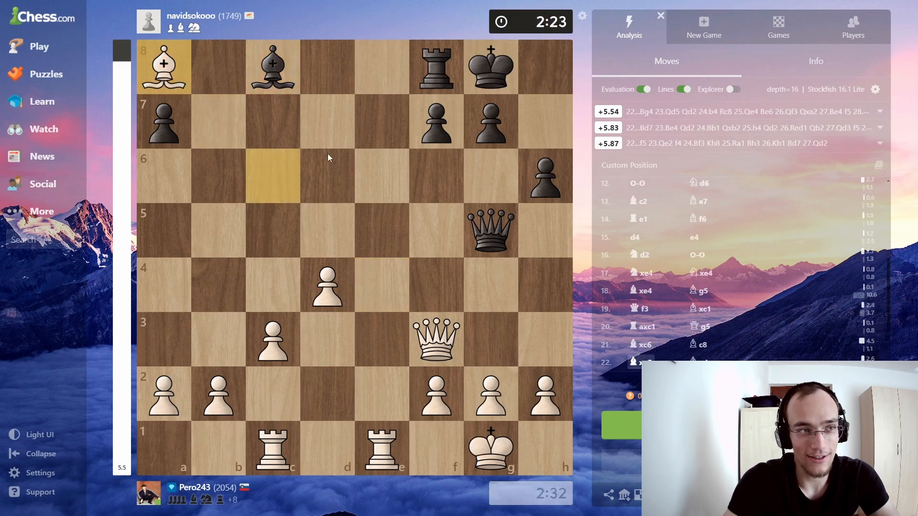
{"action": "left_click_drag", "start_coordinate": [272, 67], "coordinate": [490, 285]}
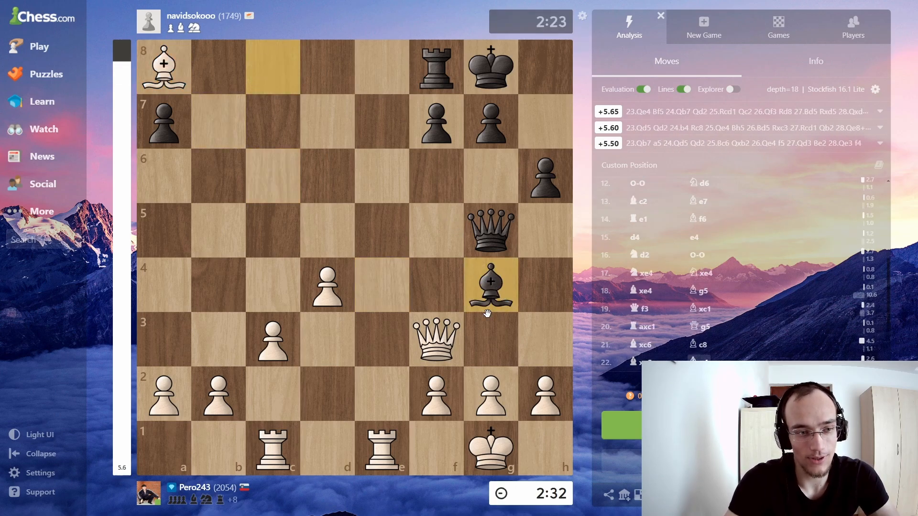
{"action": "left_click_drag", "start_coordinate": [435, 340], "coordinate": [327, 231]}
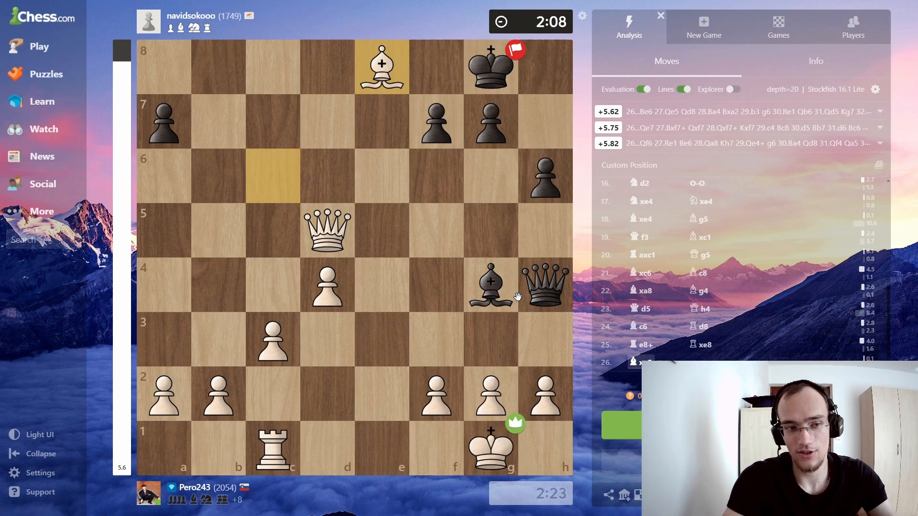
{"action": "mouse_move", "coordinate": [476, 308]}
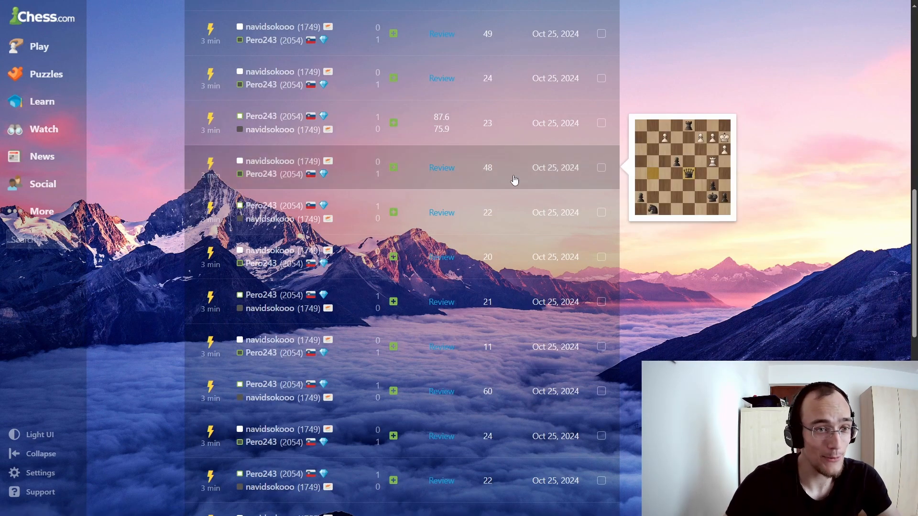
Open another 1749-versus-2054 game from the archive in Analysis
{"action": "left_click", "coordinate": [441, 168]}
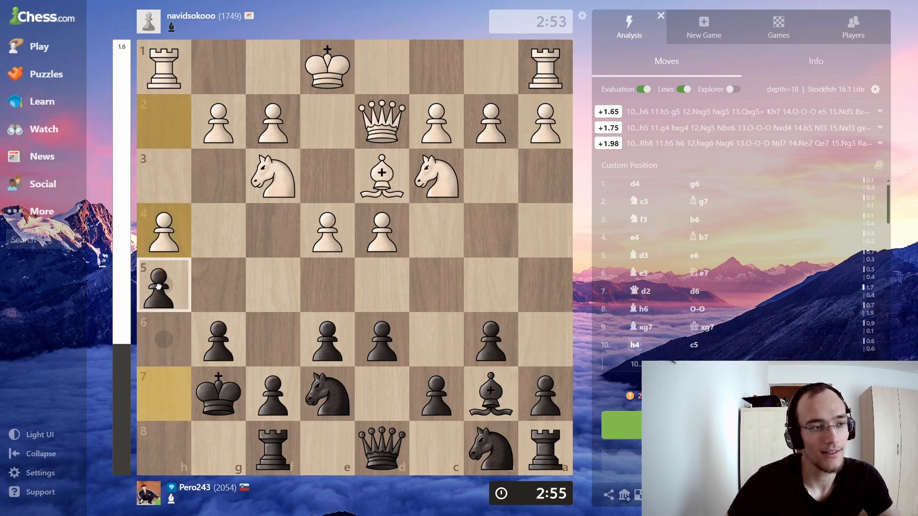
Step through the game's moves from Black's pawn on g4 onward
{"action": "left_click_drag", "start_coordinate": [163, 286], "coordinate": [162, 231]}
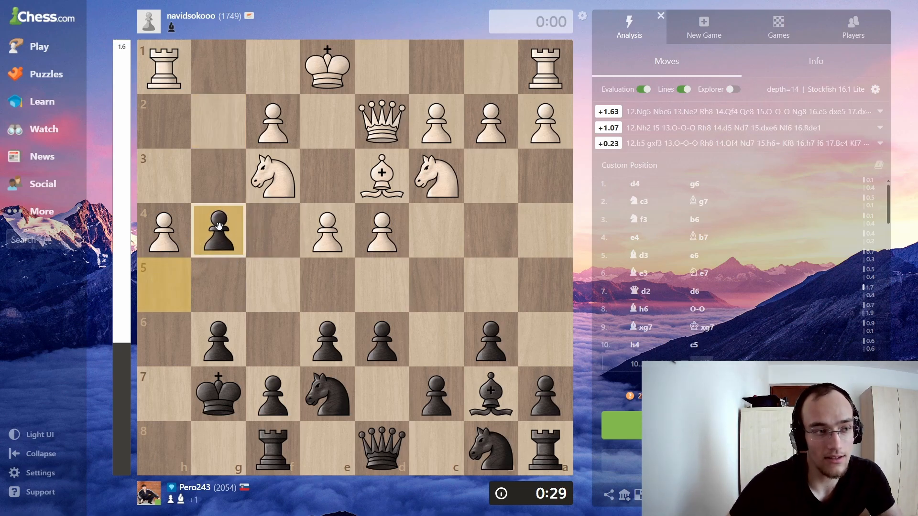
{"action": "left_click", "coordinate": [273, 448]}
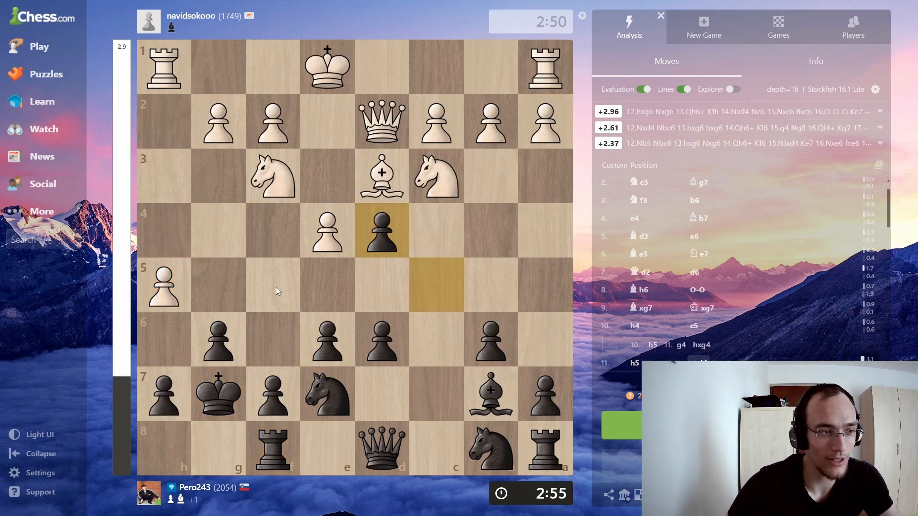
{"action": "left_click_drag", "start_coordinate": [164, 285], "coordinate": [218, 340]}
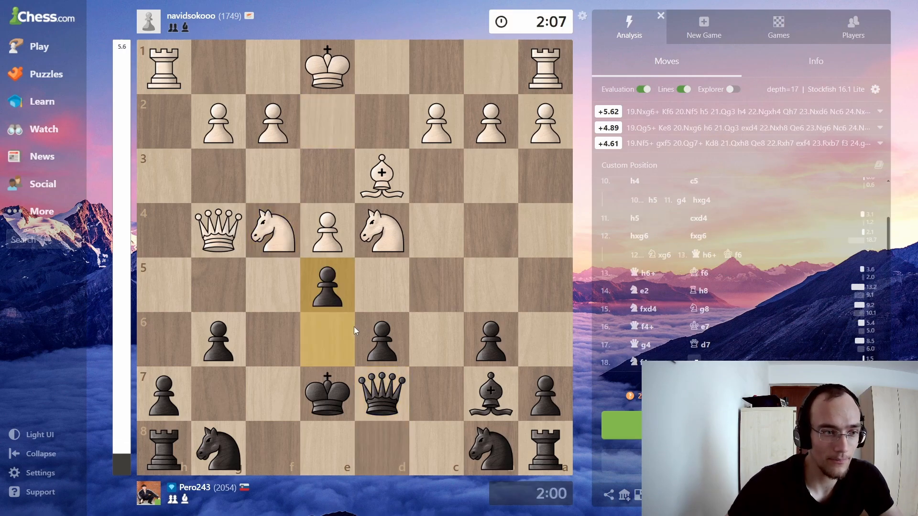
{"action": "left_click_drag", "start_coordinate": [218, 229], "coordinate": [218, 286]}
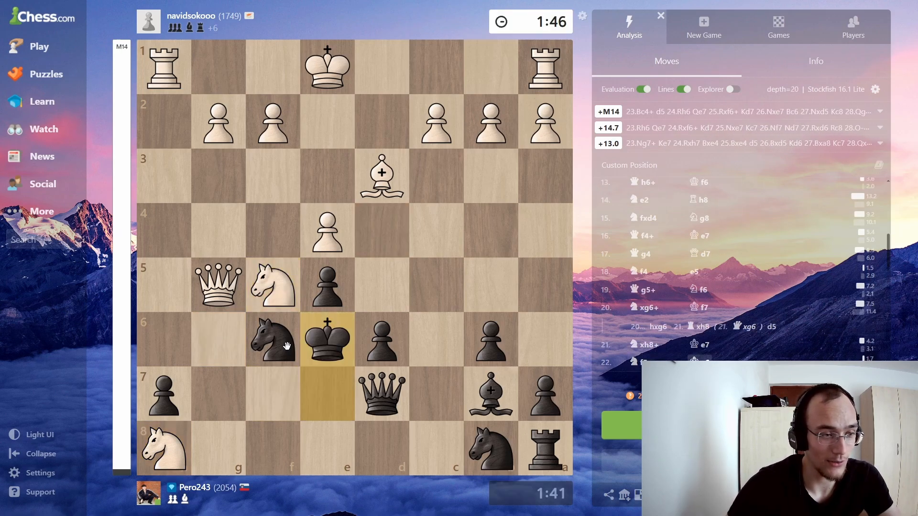
Try a black knight move and an alternative in the analysis line near move 43
{"action": "left_click_drag", "start_coordinate": [218, 285], "coordinate": [218, 450]}
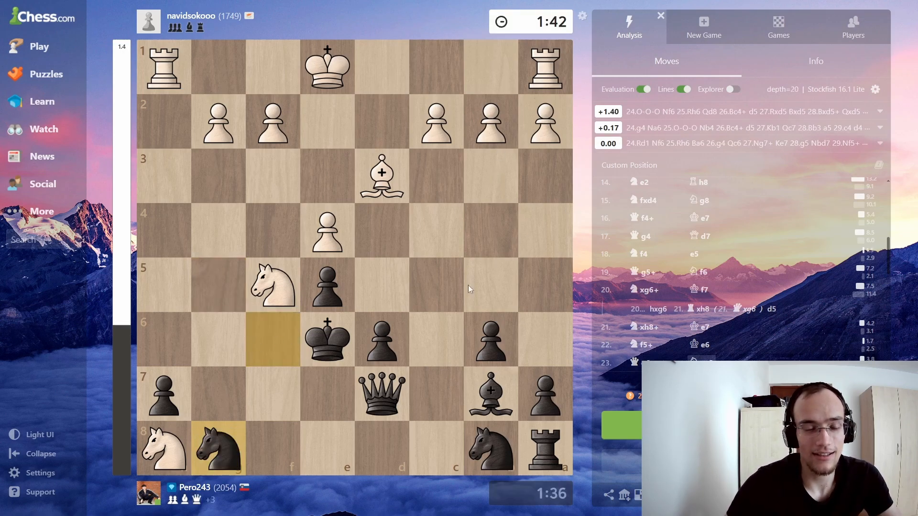
{"action": "left_click_drag", "start_coordinate": [382, 176], "coordinate": [436, 229]}
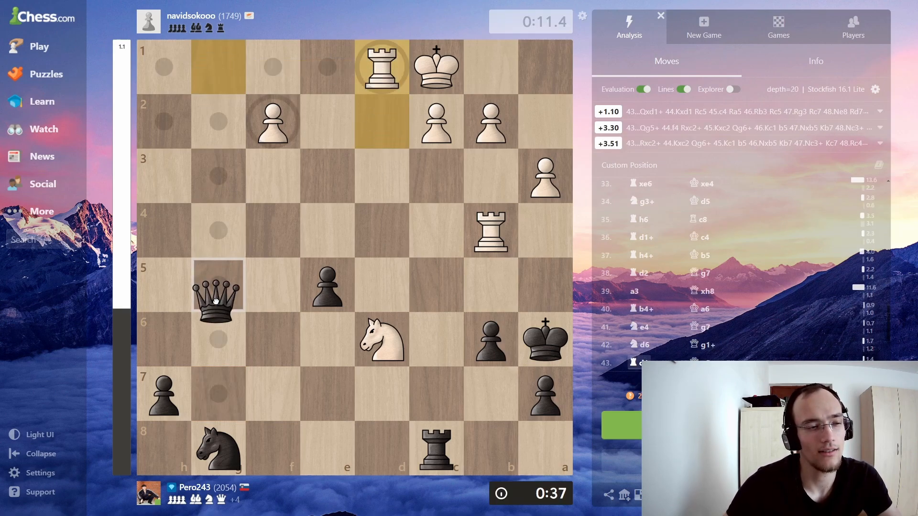
Play out the game's final moves on the analysis board
{"action": "left_click_drag", "start_coordinate": [273, 122], "coordinate": [272, 230]}
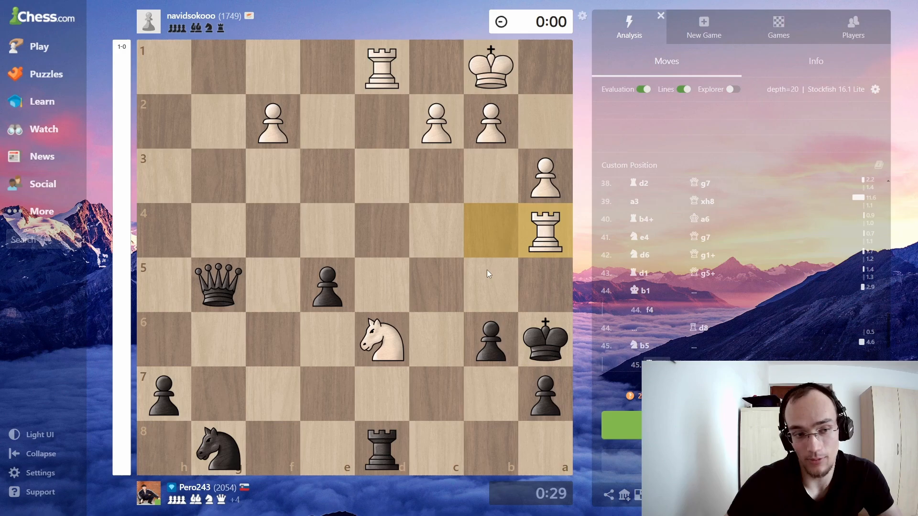
{"action": "left_click_drag", "start_coordinate": [381, 340], "coordinate": [490, 287]}
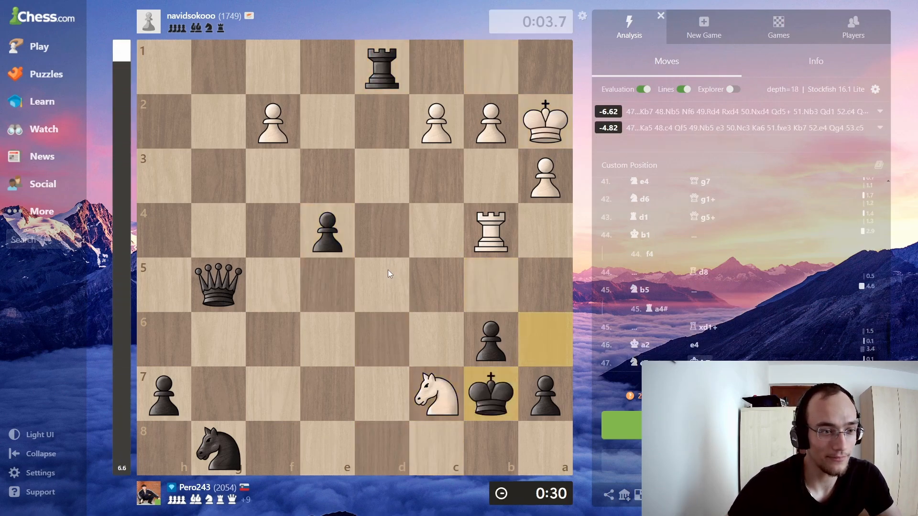
{"action": "left_click_drag", "start_coordinate": [218, 286], "coordinate": [382, 286]}
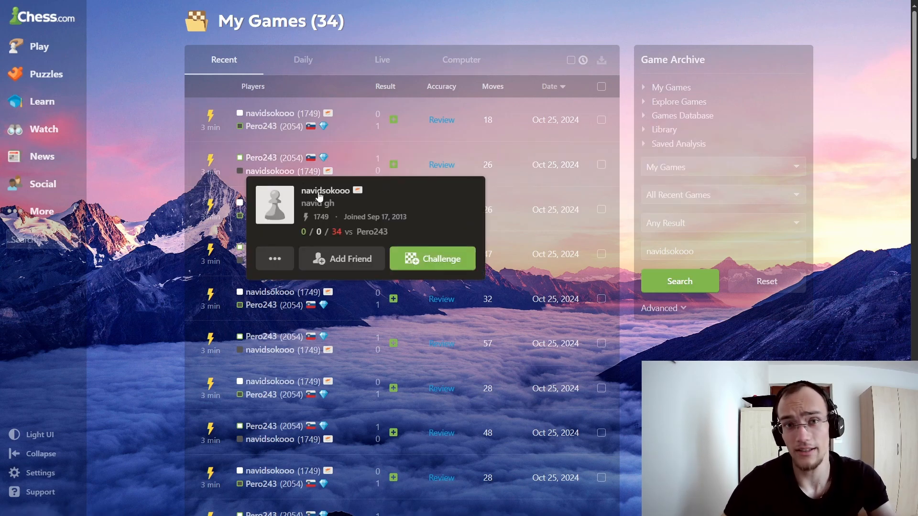
{"action": "left_click", "coordinate": [325, 190]}
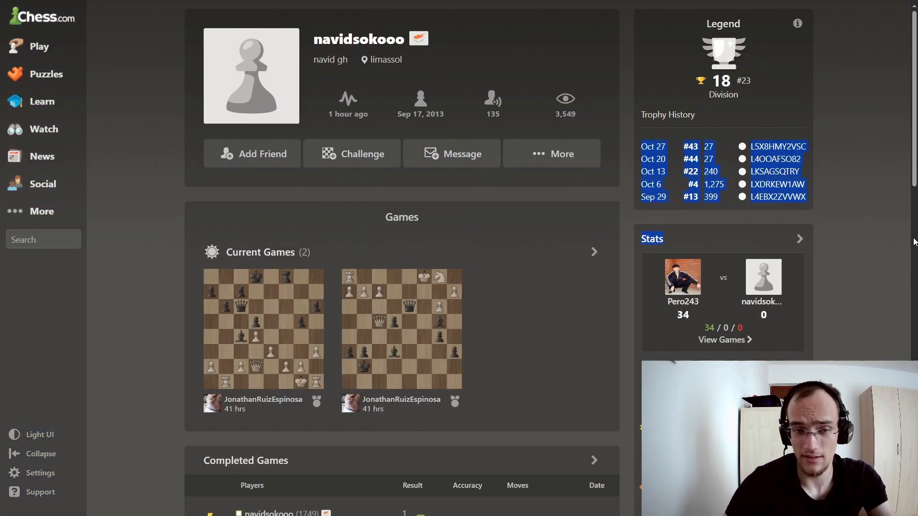
{"action": "scroll", "scroll_direction": "down", "scroll_amount": 3}
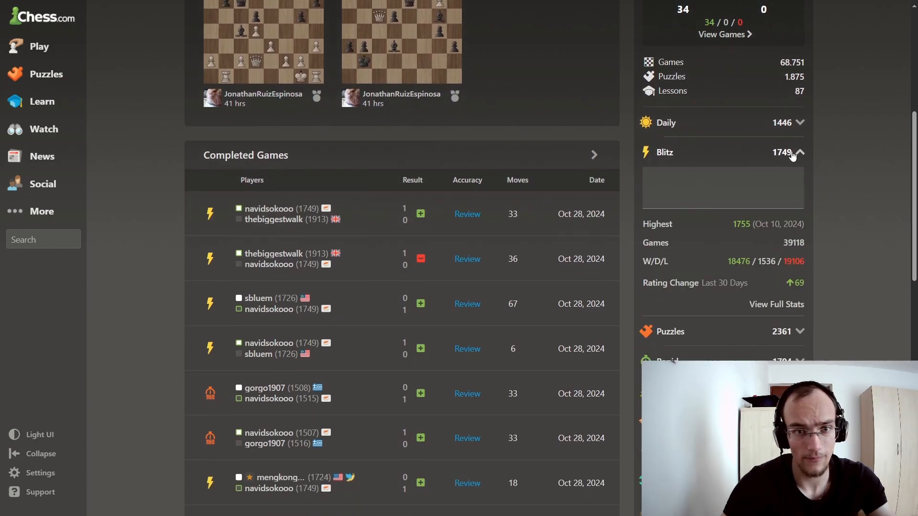
{"action": "left_click", "coordinate": [795, 152]}
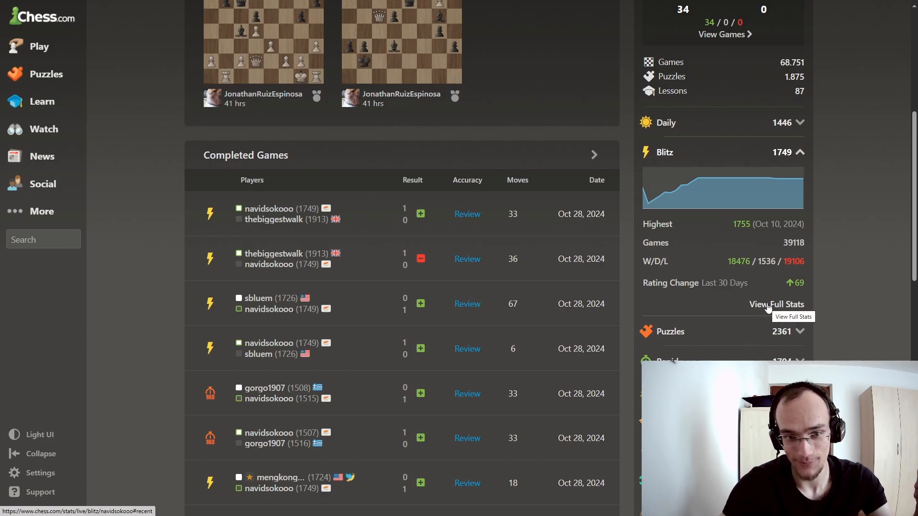
{"action": "left_click", "coordinate": [776, 304]}
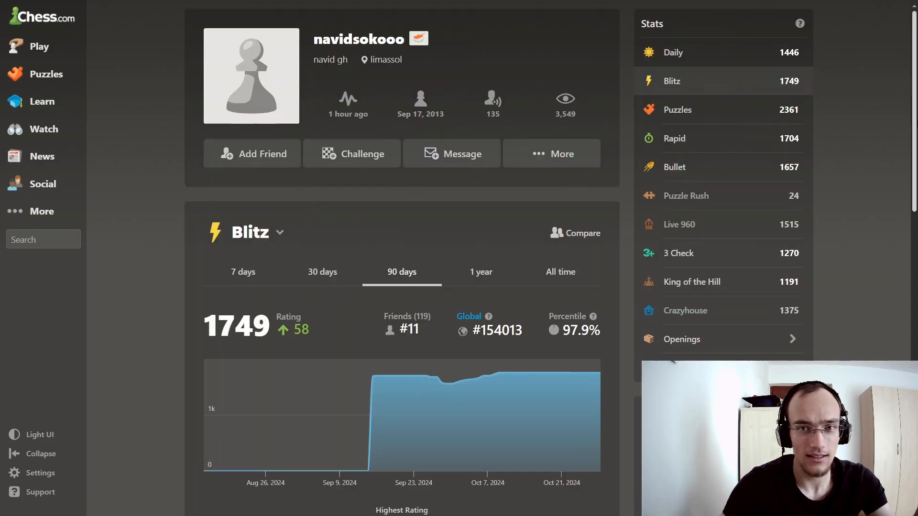
{"action": "scroll", "scroll_direction": "down", "scroll_amount": 3}
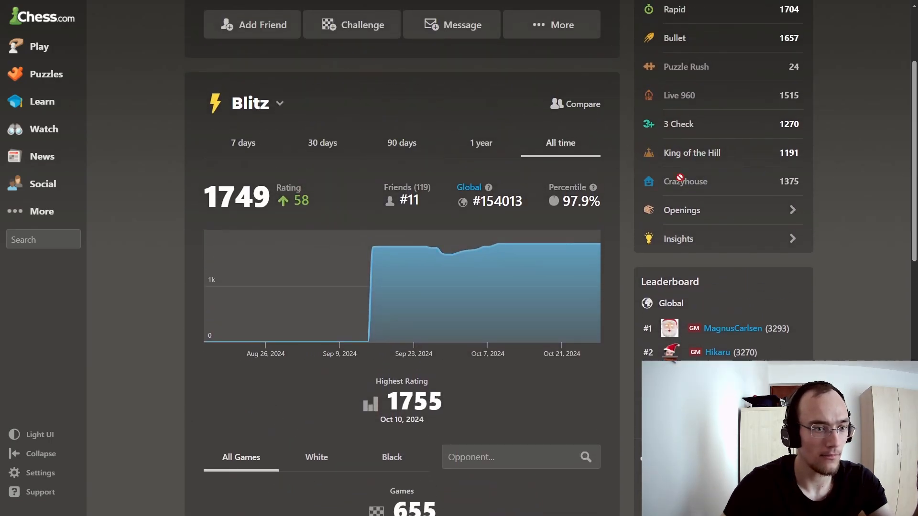
{"action": "scroll", "scroll_direction": "down", "scroll_amount": 3}
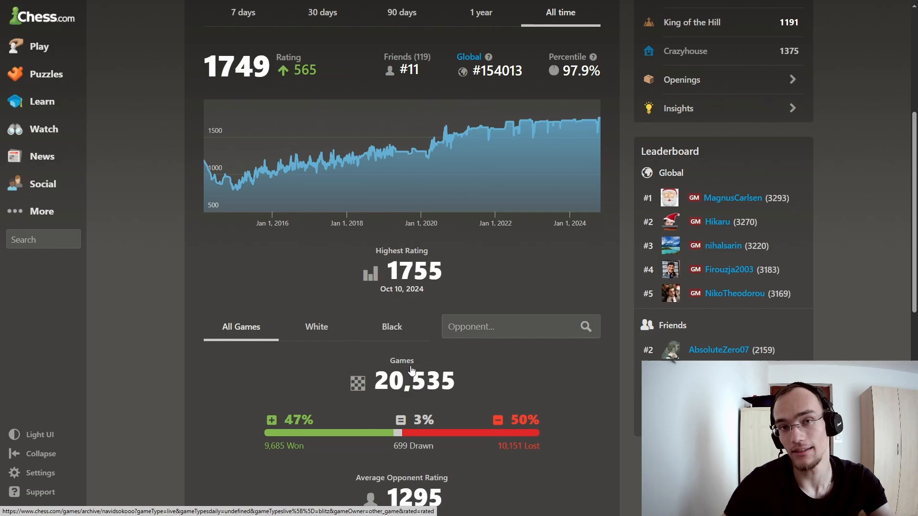
{"action": "mouse_move", "coordinate": [371, 150]}
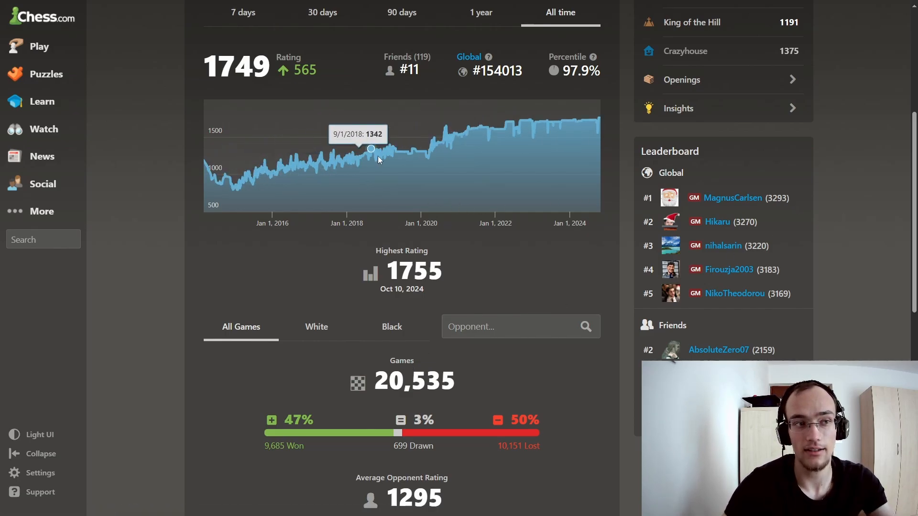
{"action": "mouse_move", "coordinate": [505, 141]}
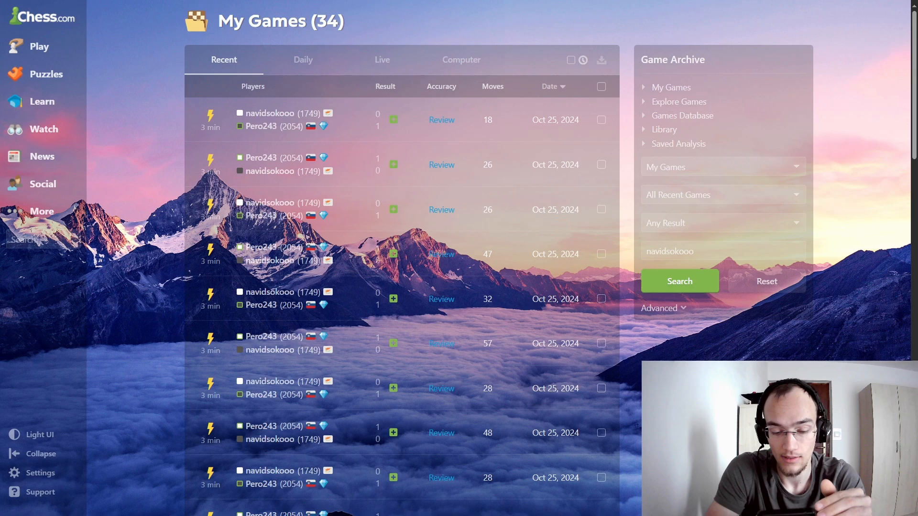
{"action": "left_click", "coordinate": [777, 298]}
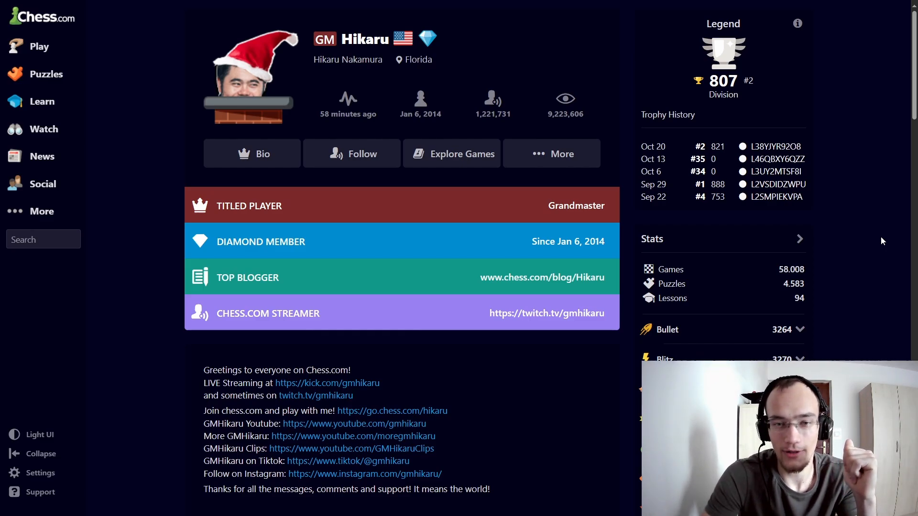
{"action": "scroll", "scroll_direction": "down", "scroll_amount": 3}
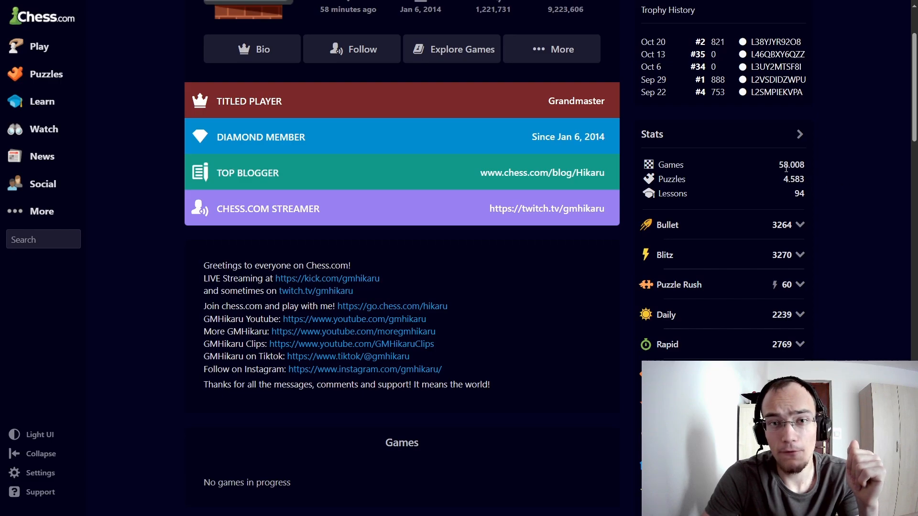
{"action": "mouse_move", "coordinate": [850, 184]}
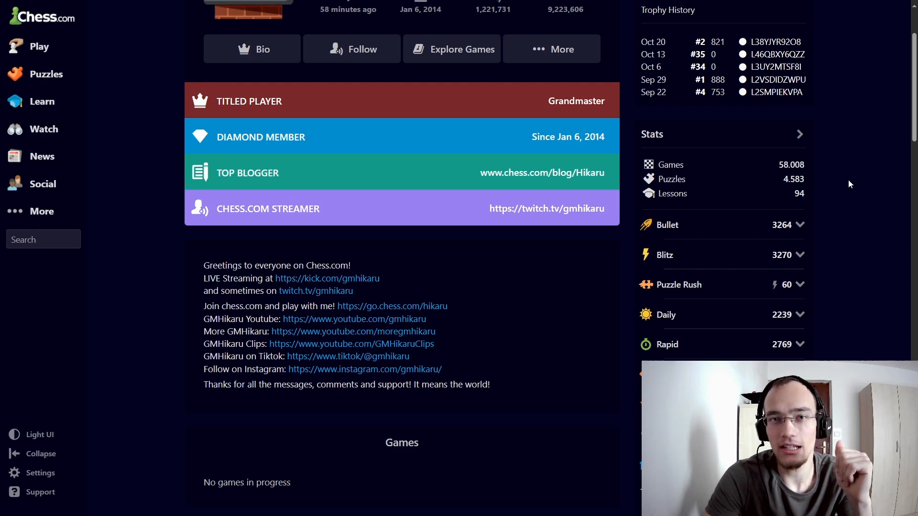
{"action": "mouse_move", "coordinate": [899, 149]}
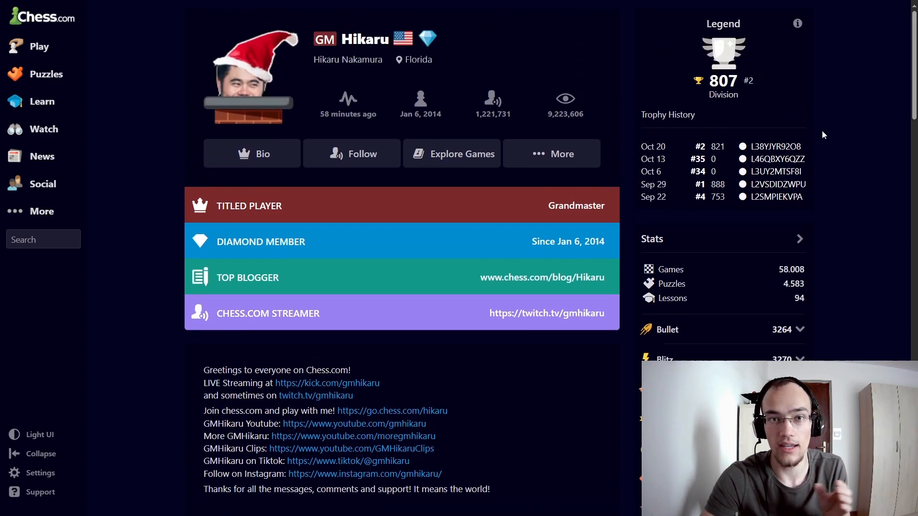
{"action": "mouse_move", "coordinate": [851, 210]}
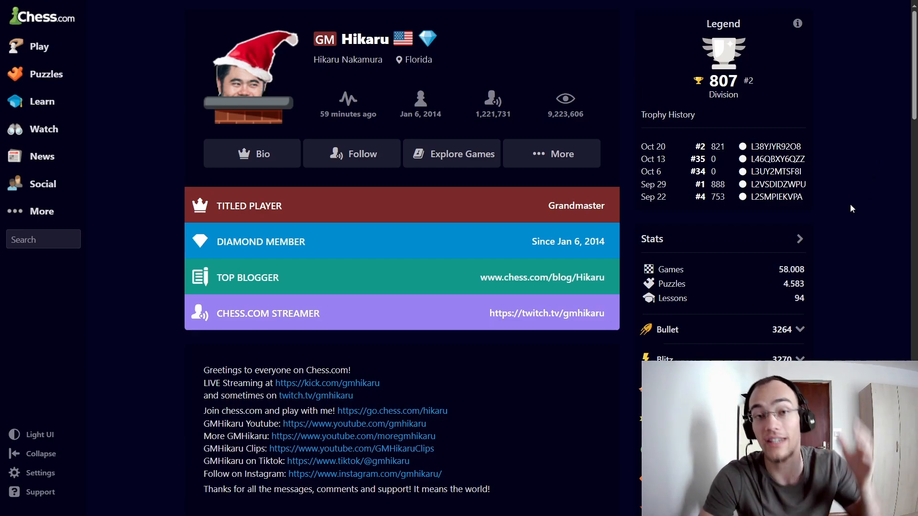
{"action": "mouse_move", "coordinate": [778, 275]}
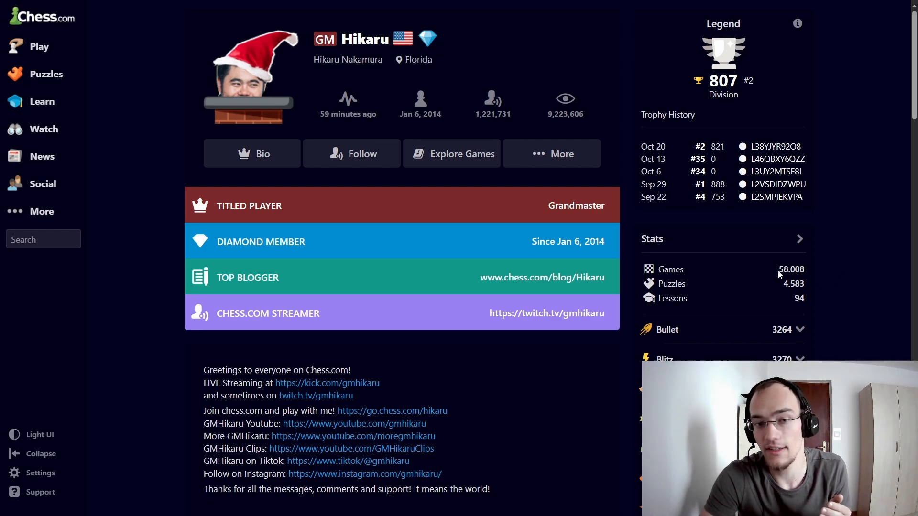
{"action": "mouse_move", "coordinate": [891, 141]}
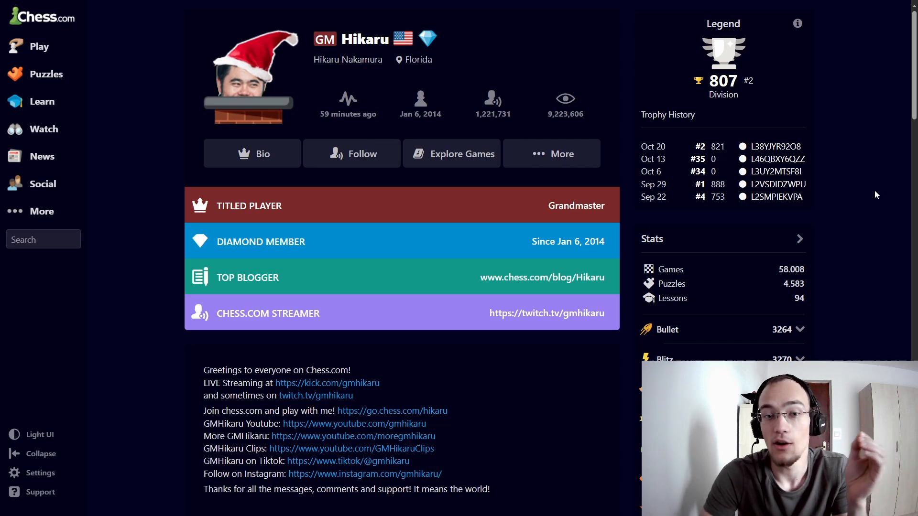
{"action": "mouse_move", "coordinate": [829, 285]}
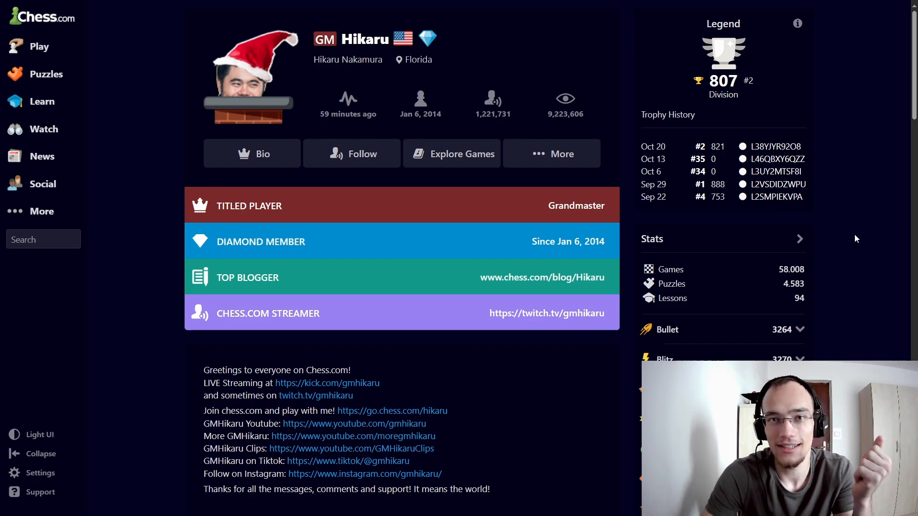
{"action": "scroll", "scroll_direction": "down", "scroll_amount": 3}
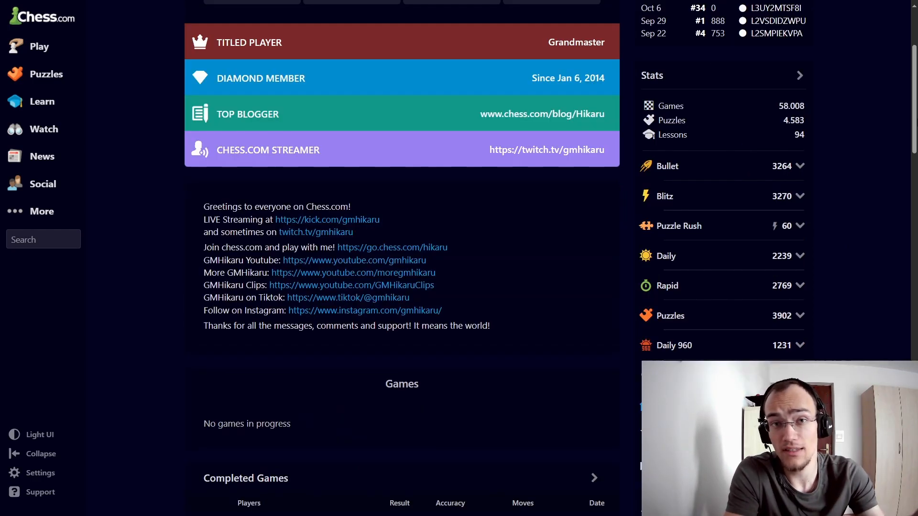